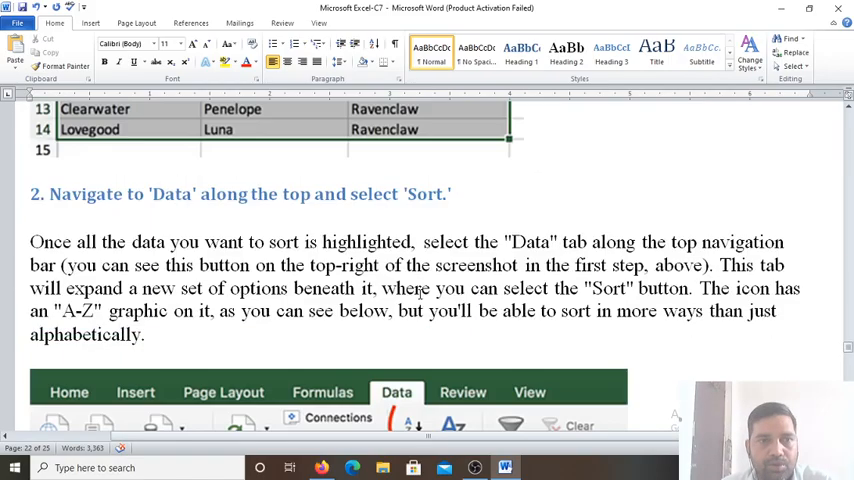
Read through the sorting tutorial, then close Firefox along with both open tabs.
scroll(down, 3)
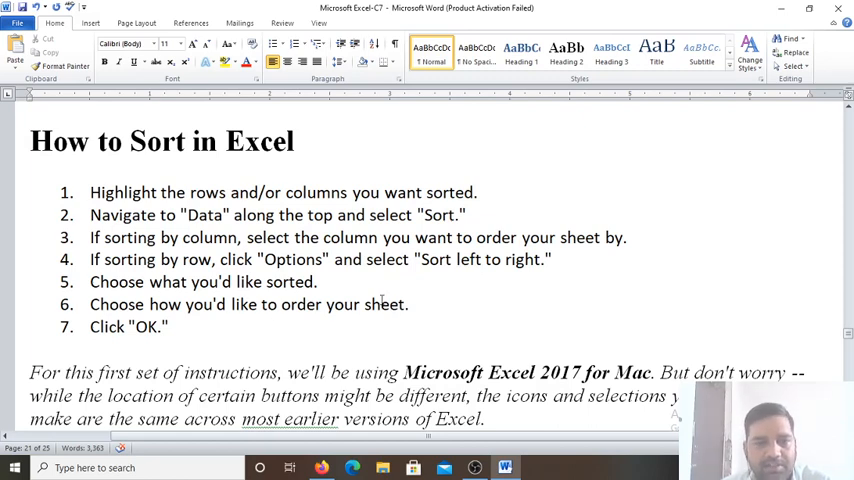
scroll(down, 3)
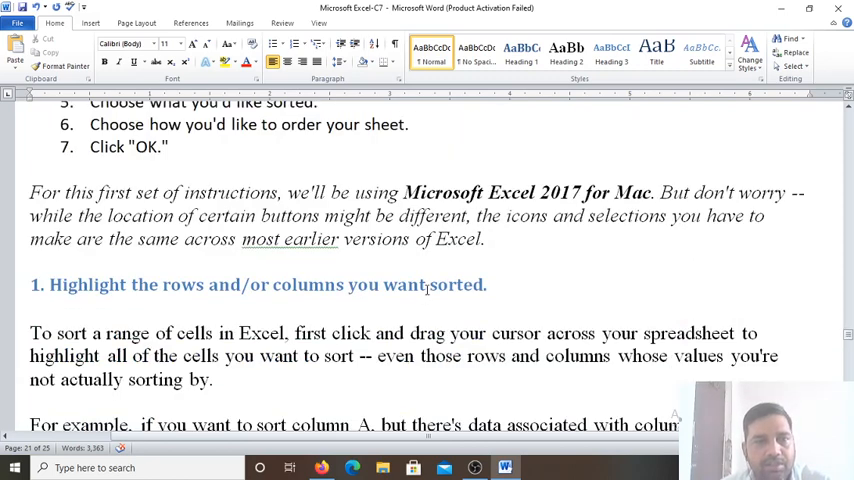
scroll(down, 3)
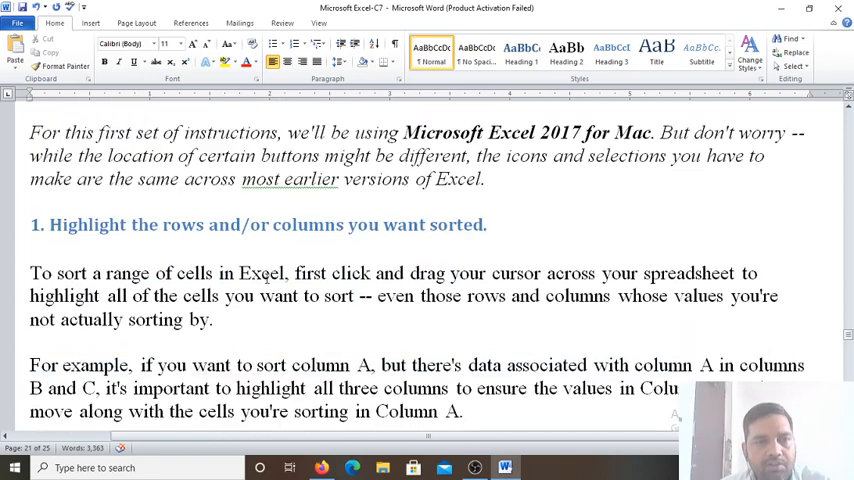
scroll(down, 3)
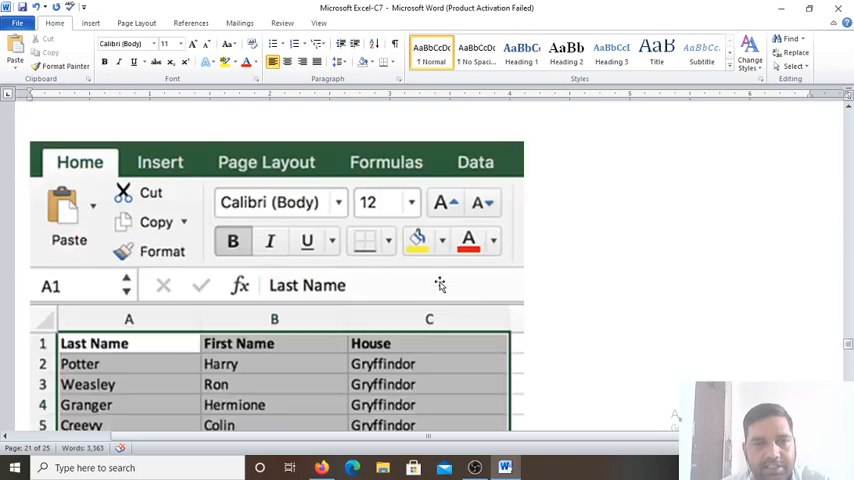
scroll(down, 3)
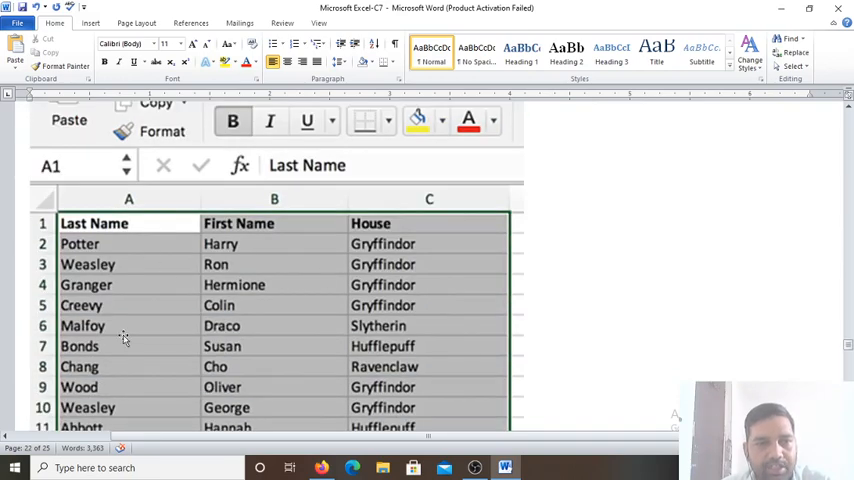
scroll(down, 3)
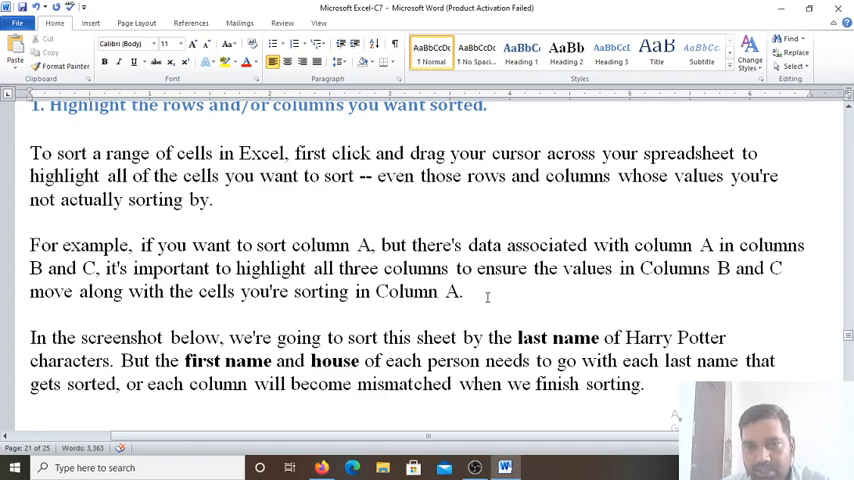
mouse_move(407, 290)
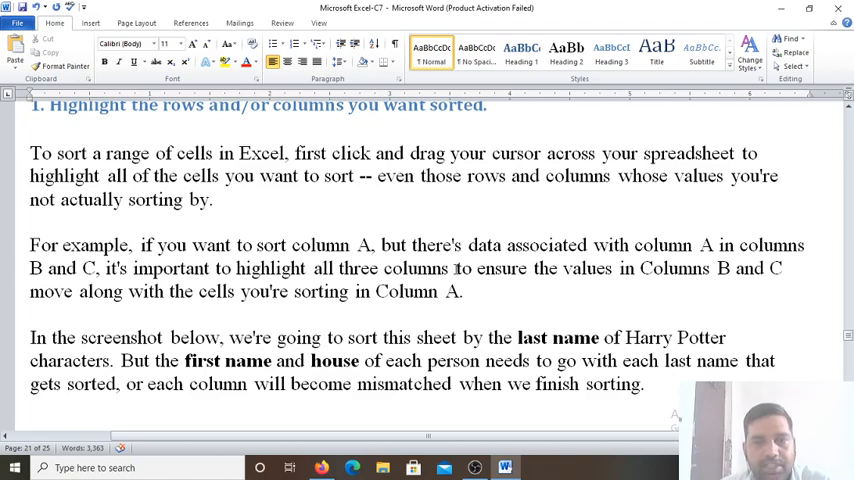
scroll(down, 3)
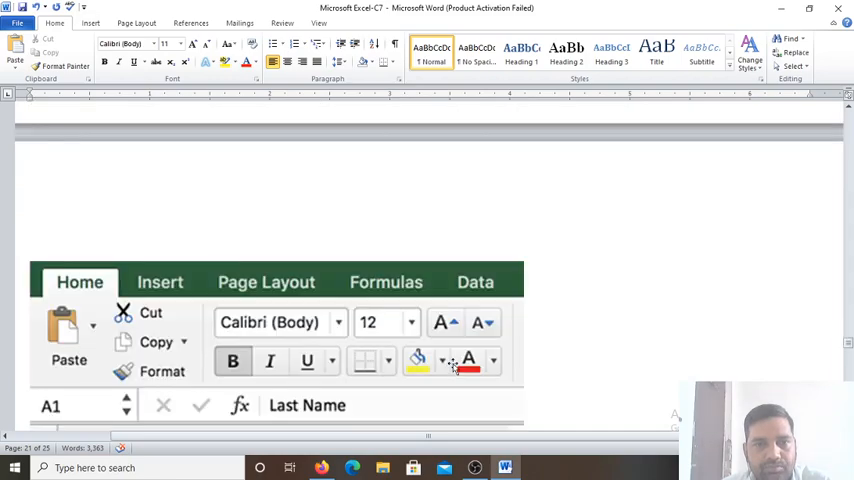
scroll(down, 3)
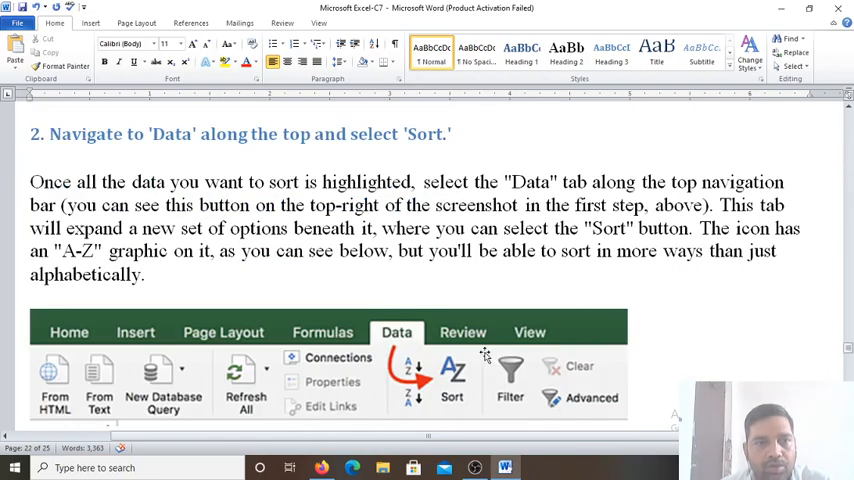
mouse_move(465, 463)
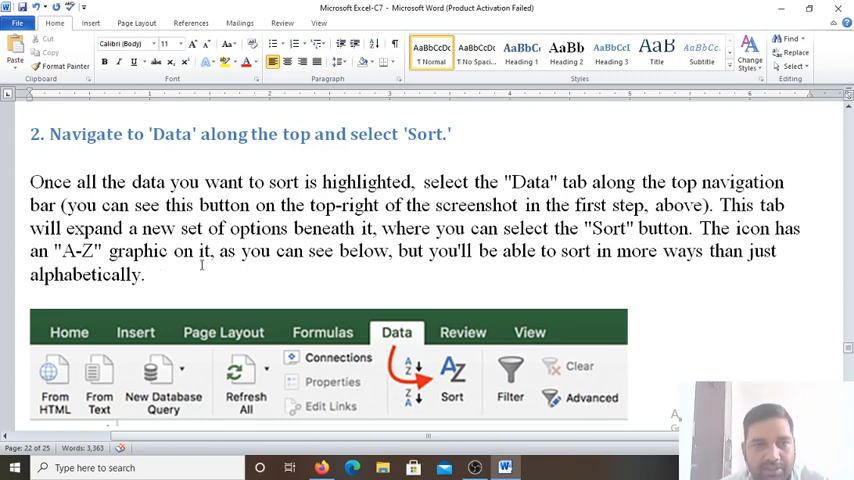
mouse_move(471, 290)
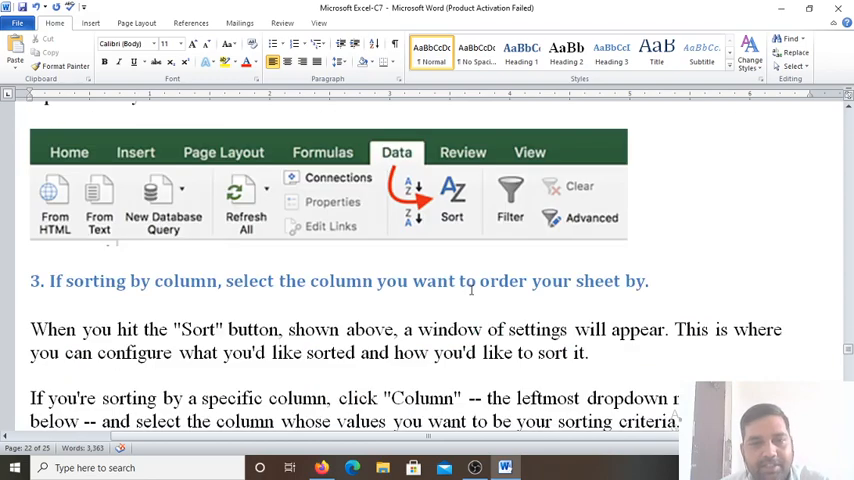
scroll(down, 3)
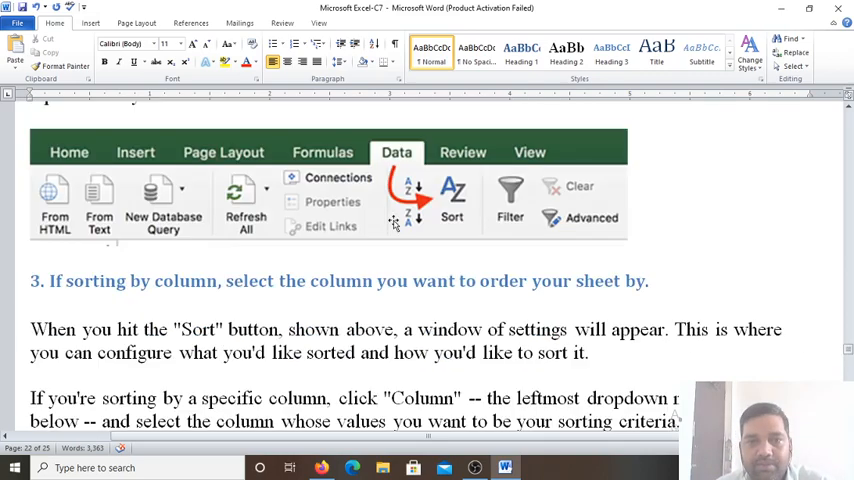
scroll(down, 3)
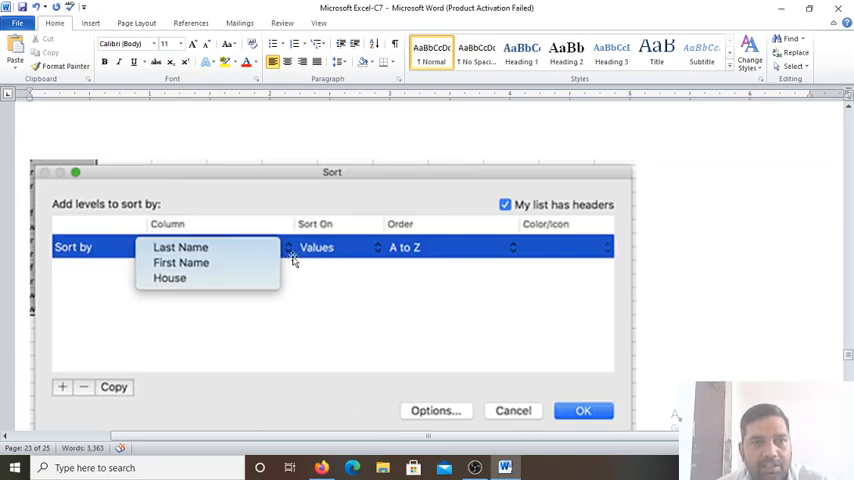
mouse_move(145, 253)
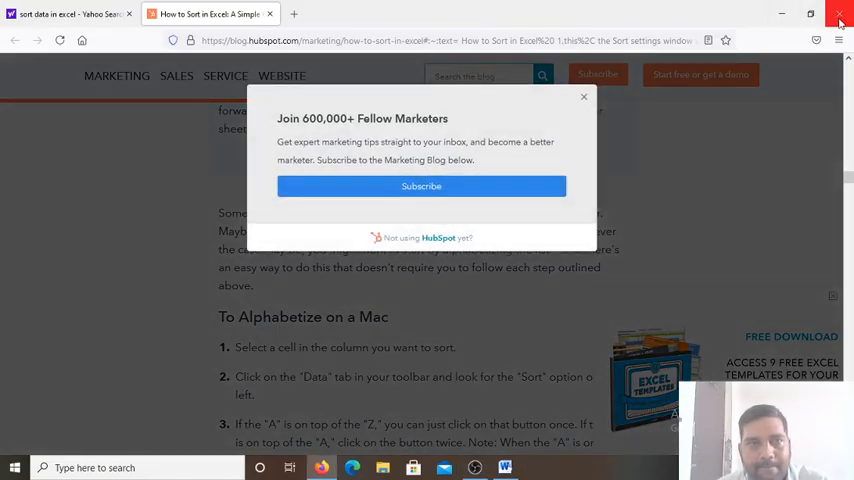
click(840, 15)
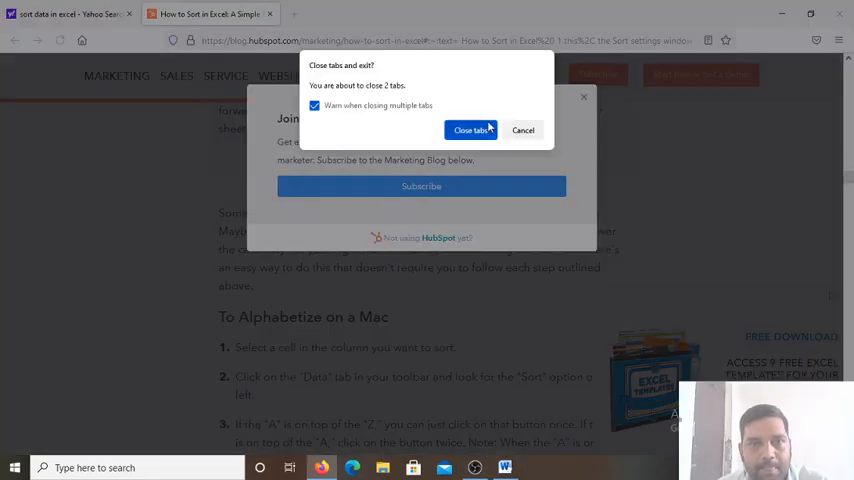
click(522, 130)
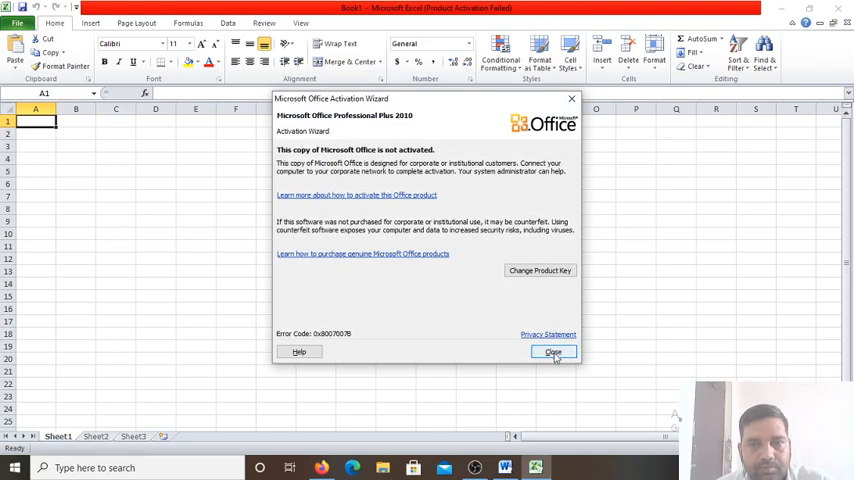
Dismiss the Office Activation Wizard and bring up the File menu's recent workbooks.
click(553, 351)
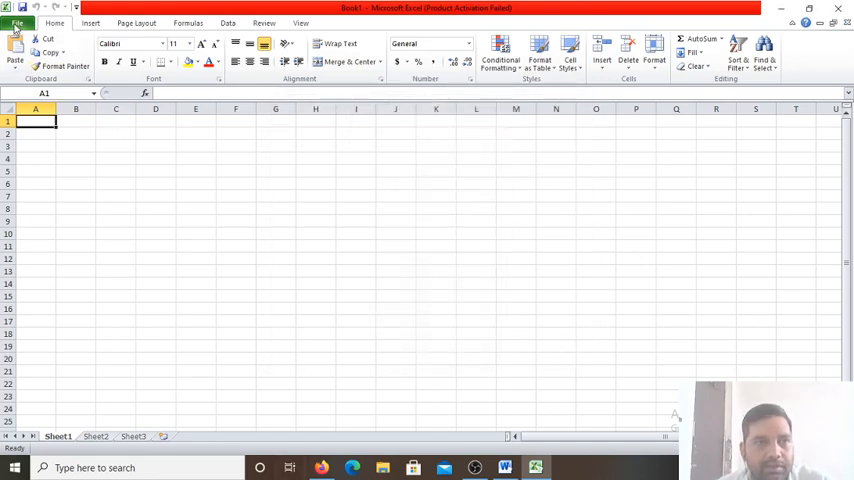
click(17, 22)
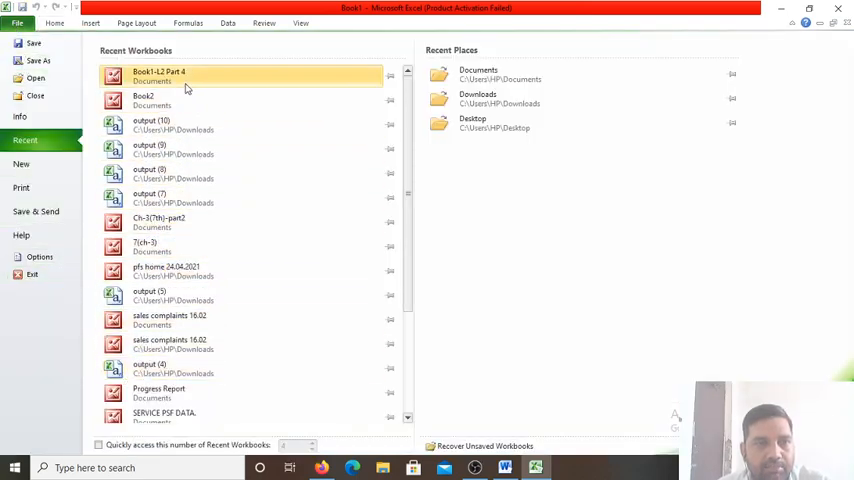
mouse_move(185, 88)
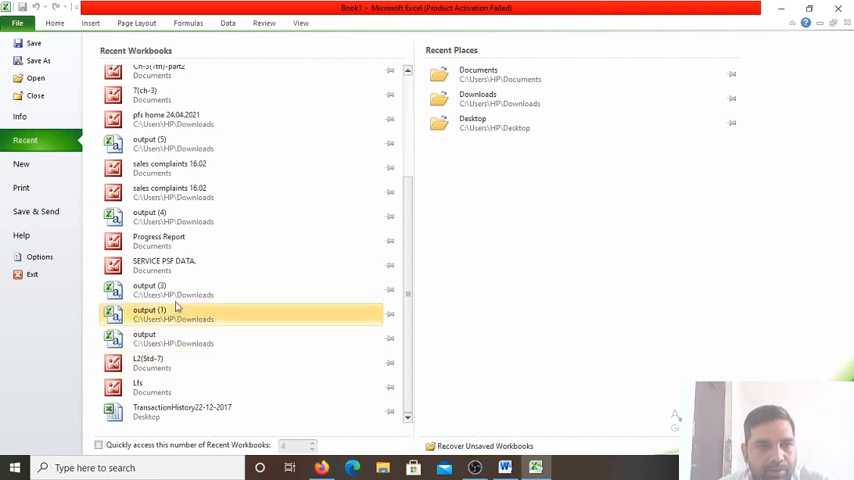
mouse_move(184, 217)
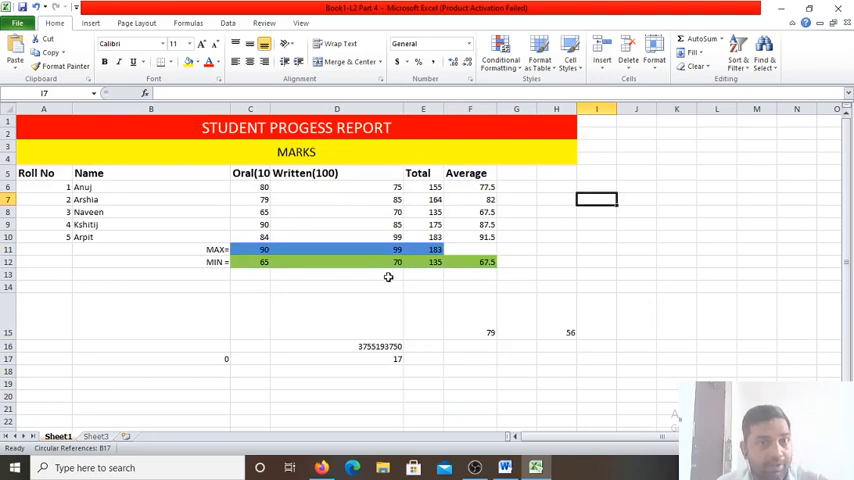
mouse_move(105, 296)
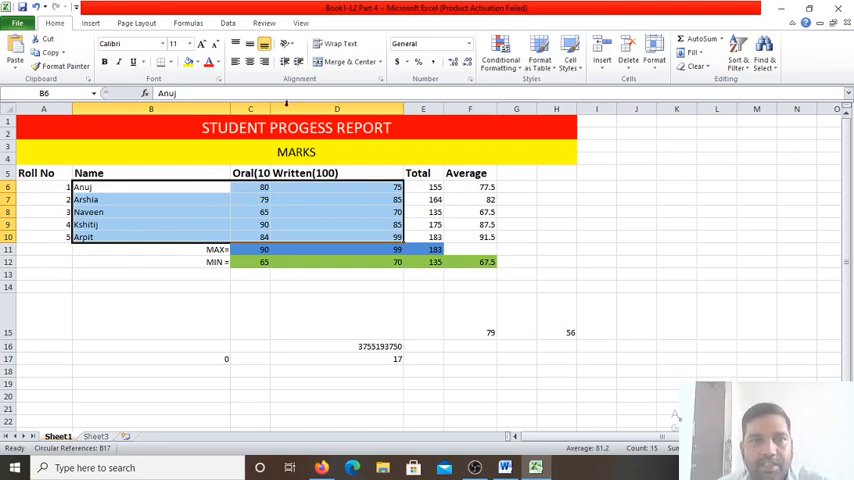
Open the Sort dialog from the Data tab for the selected student data.
click(227, 22)
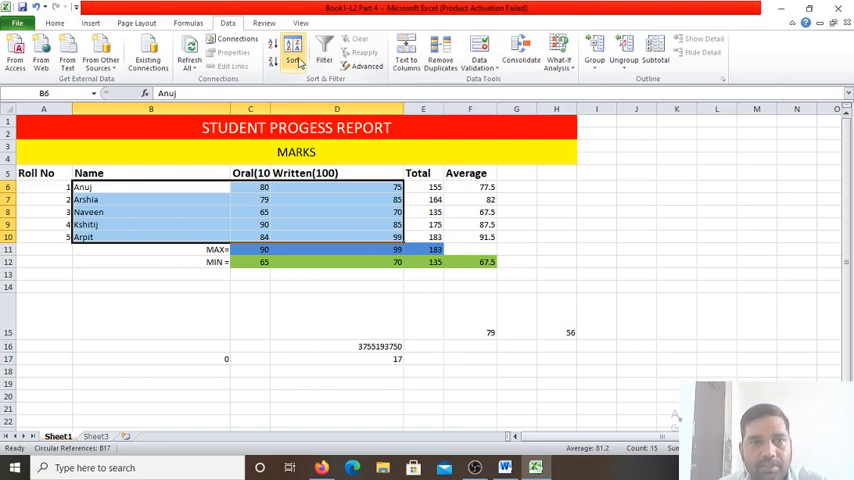
click(294, 46)
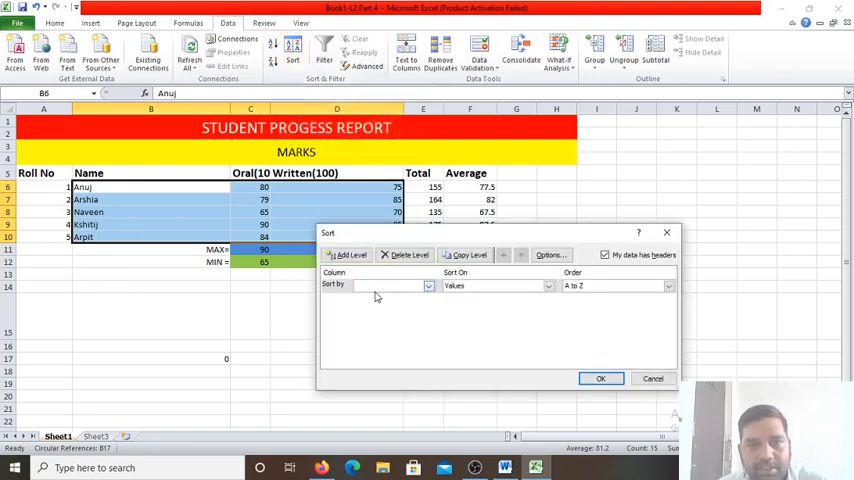
Sort by Written(100) on cell values, ordered Largest to Smallest.
click(429, 286)
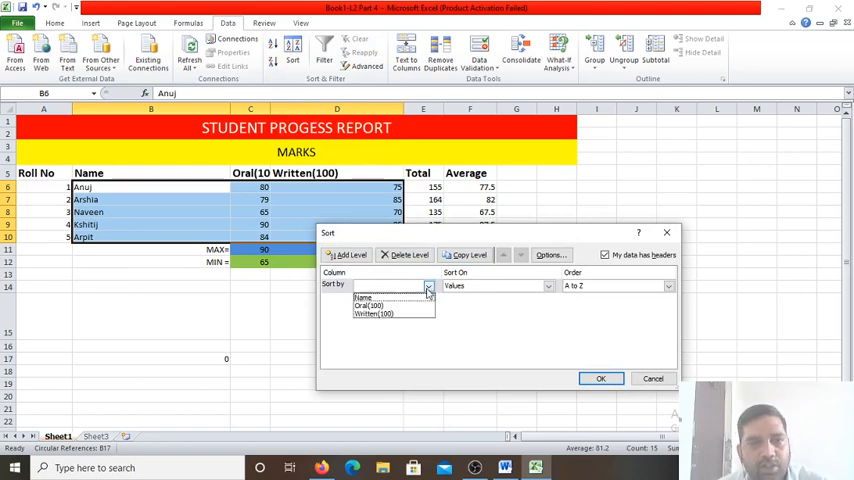
click(390, 313)
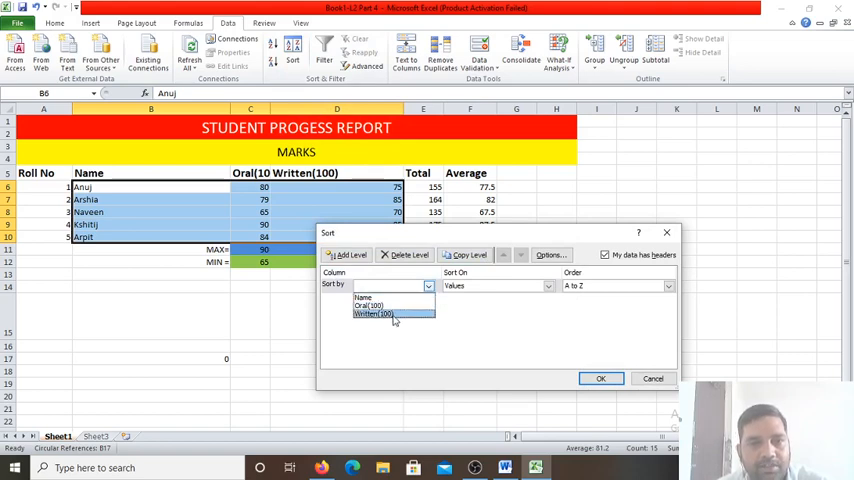
click(390, 314)
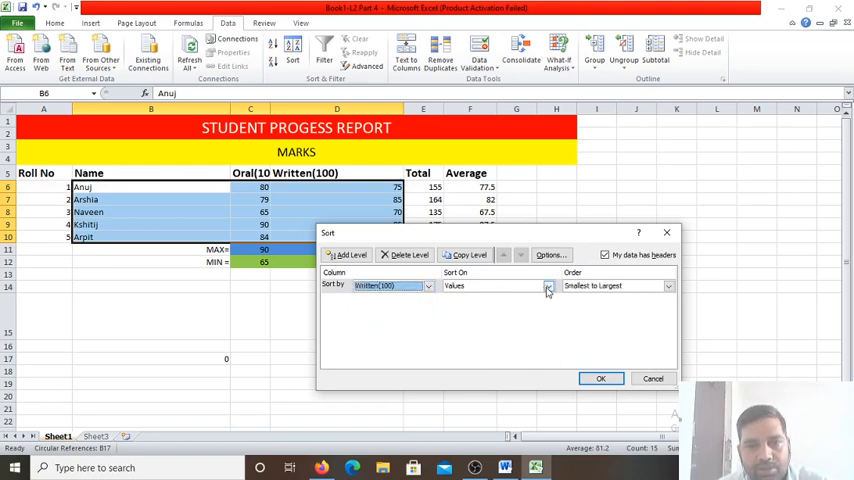
click(547, 287)
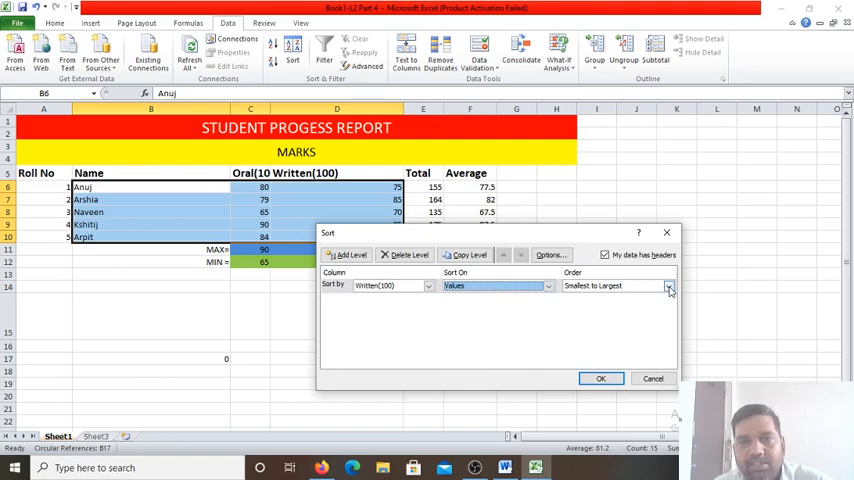
click(668, 285)
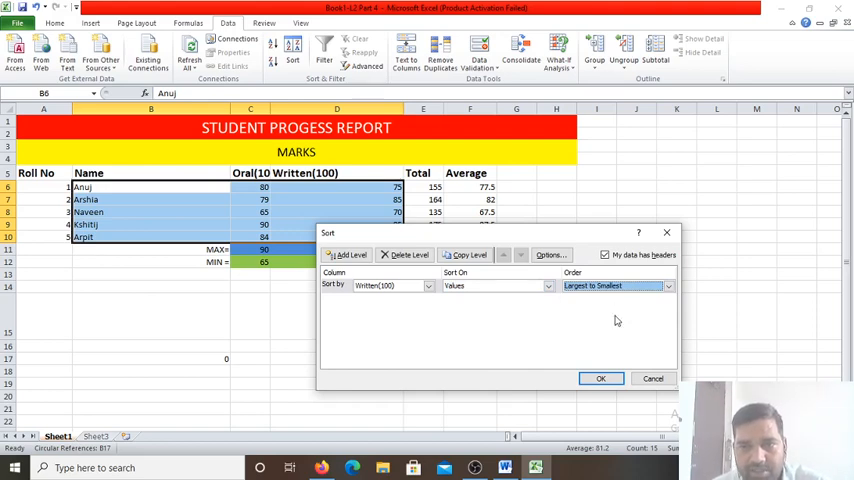
click(600, 378)
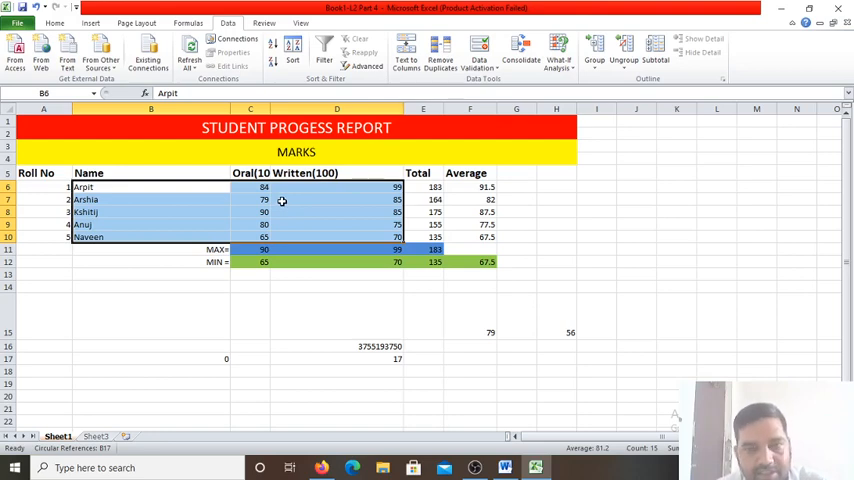
mouse_move(228, 221)
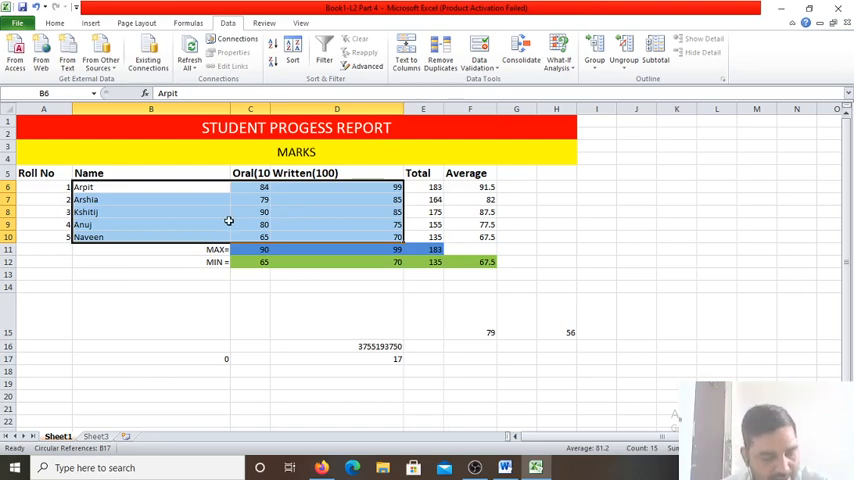
mouse_move(299, 235)
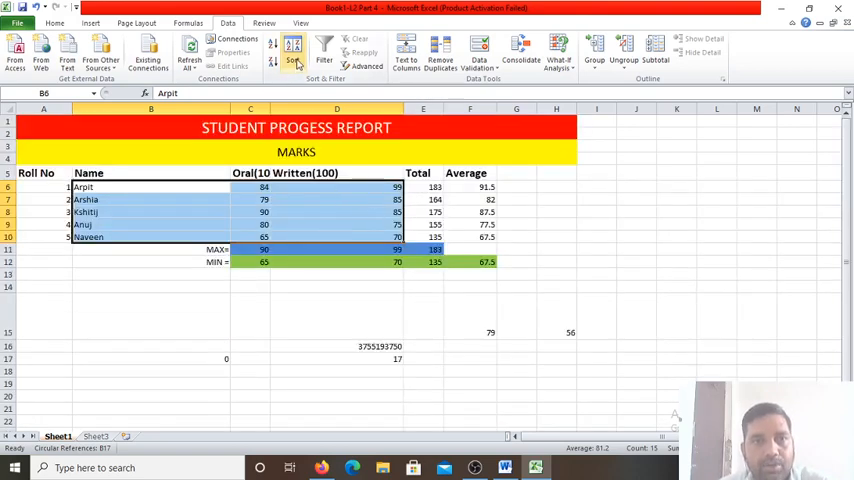
Switch the Written(100) sort rule to Font Color, keeping Automatic on top.
click(292, 52)
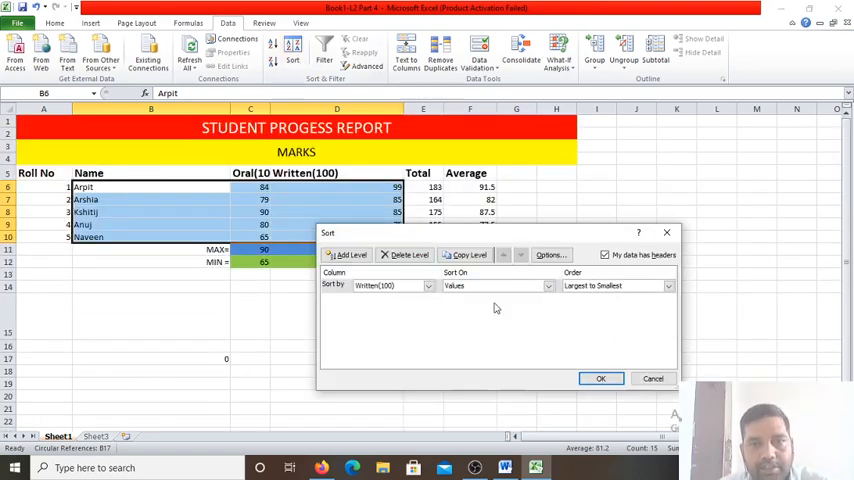
click(548, 286)
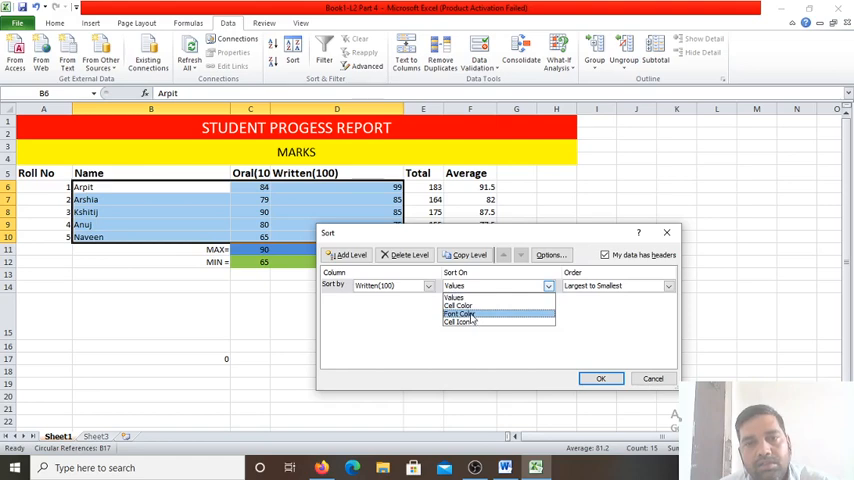
click(456, 313)
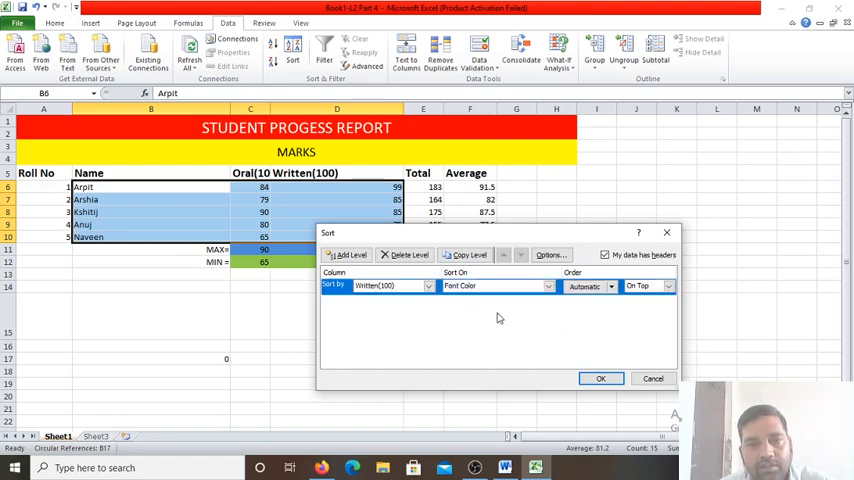
mouse_move(593, 312)
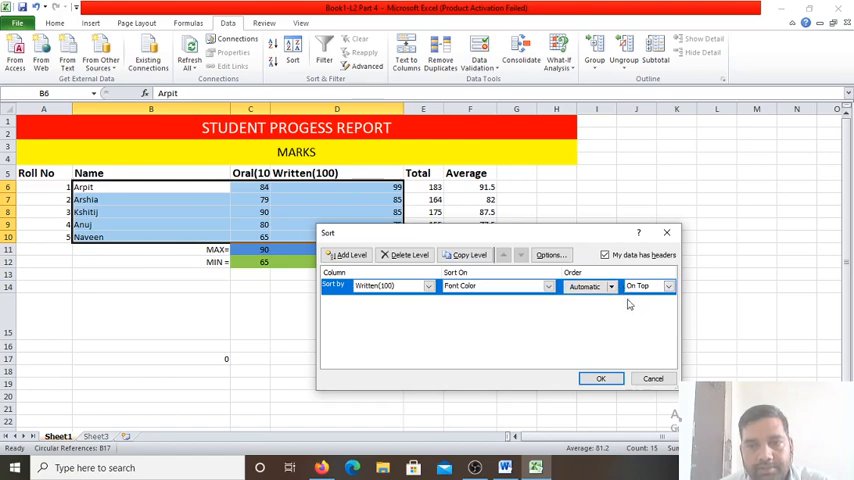
click(611, 286)
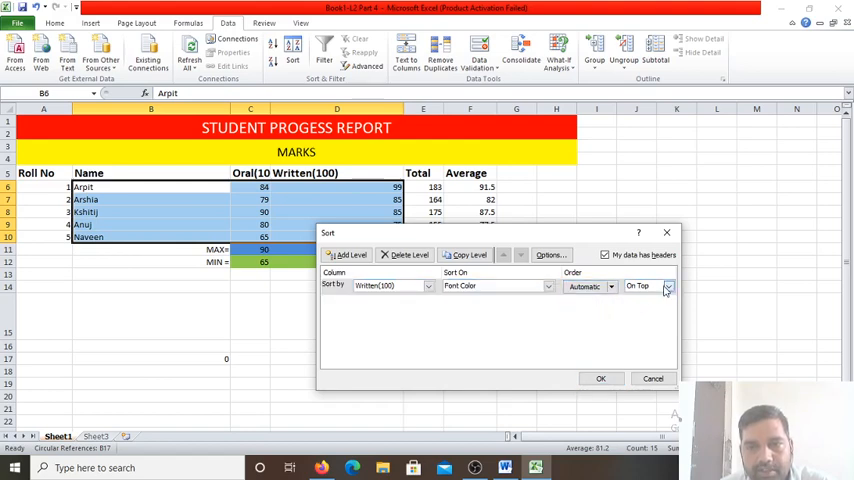
click(668, 286)
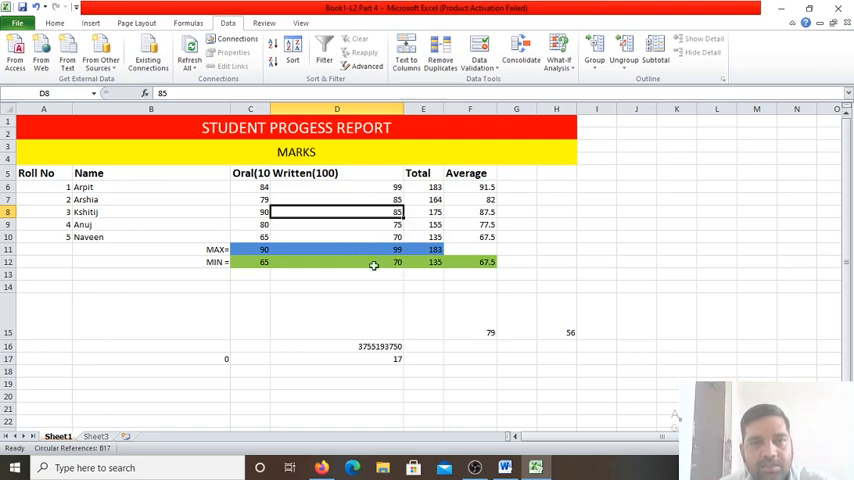
mouse_move(393, 300)
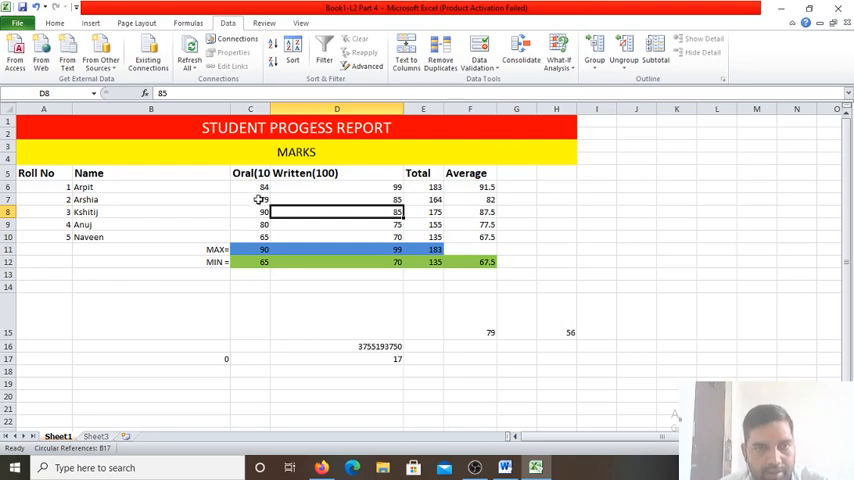
scroll(down, 3)
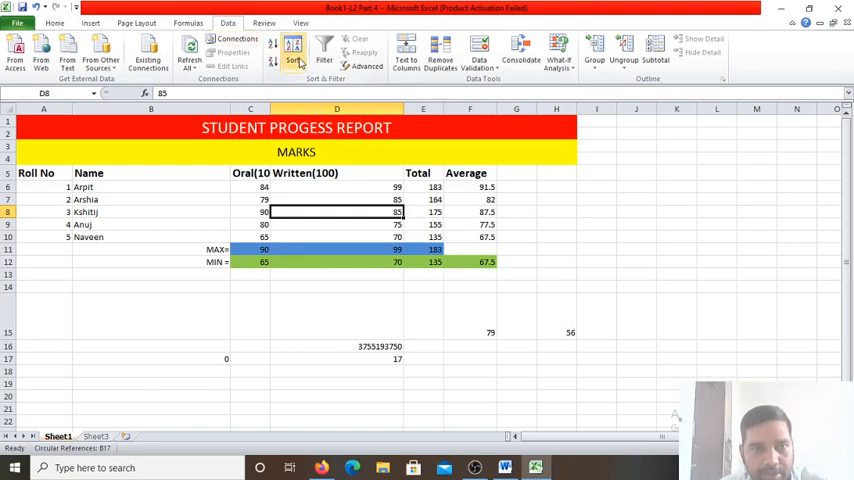
Attempt sorting the whole report and dismiss the merged-cells warning.
click(294, 47)
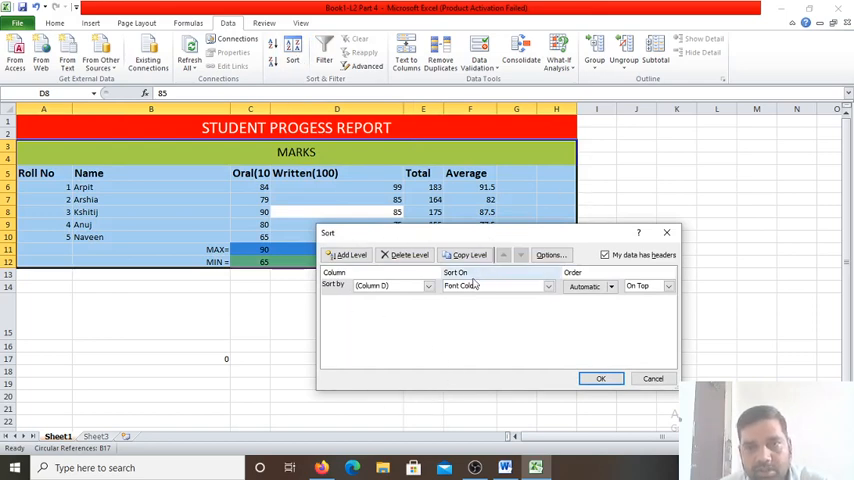
click(495, 286)
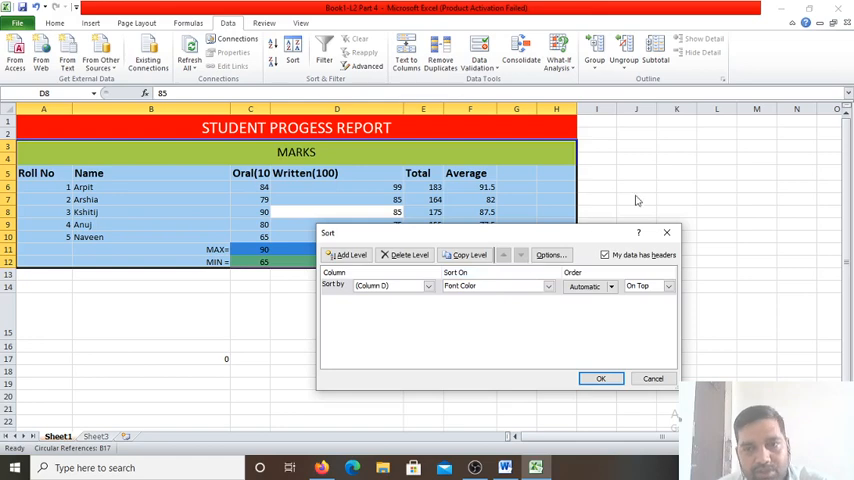
click(600, 378)
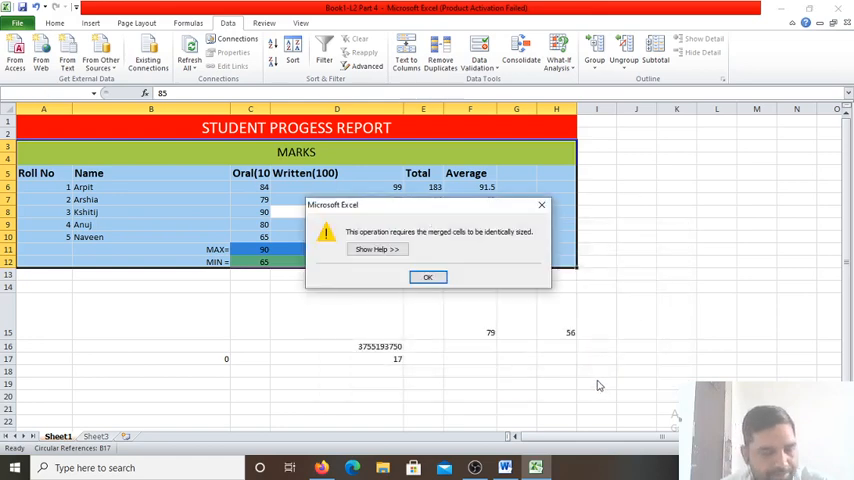
click(427, 277)
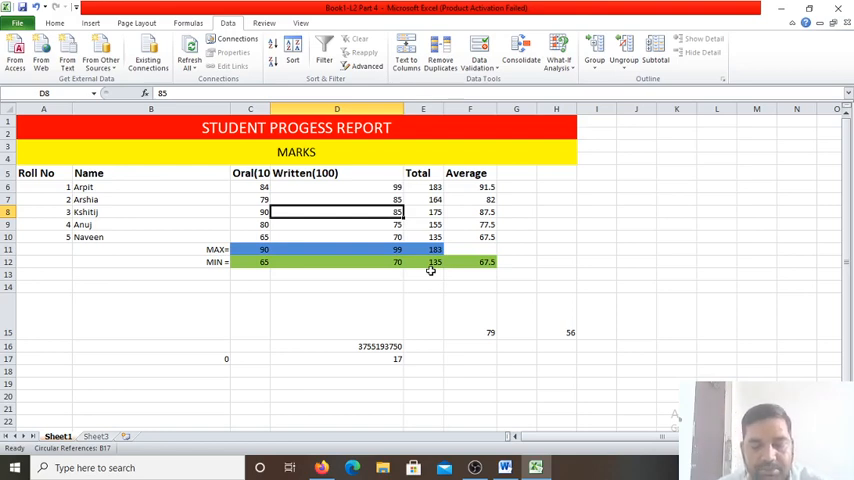
mouse_move(179, 218)
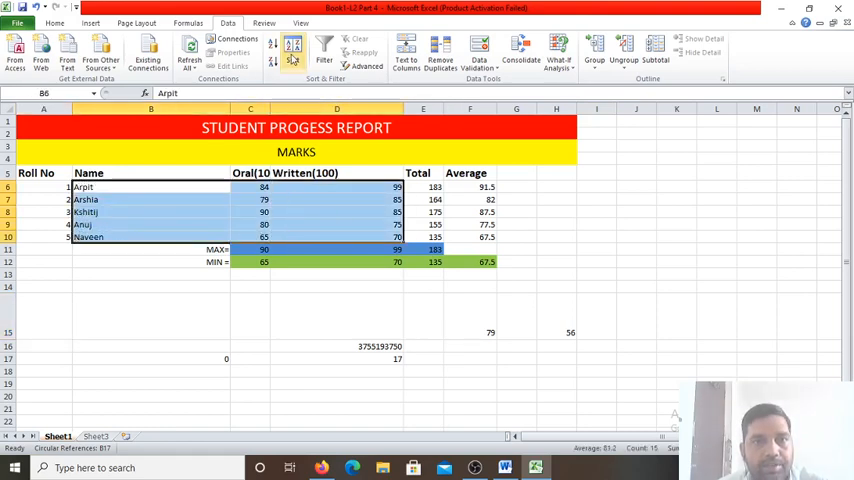
Reopen the Sort dialog for the five student rows.
click(293, 50)
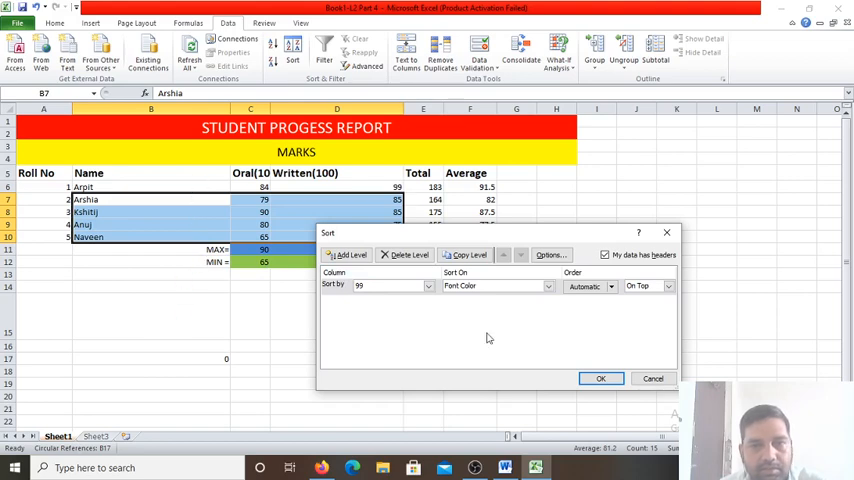
Cancel the Sort dialog, reopen it to check the Sort by columns, then cancel.
click(600, 378)
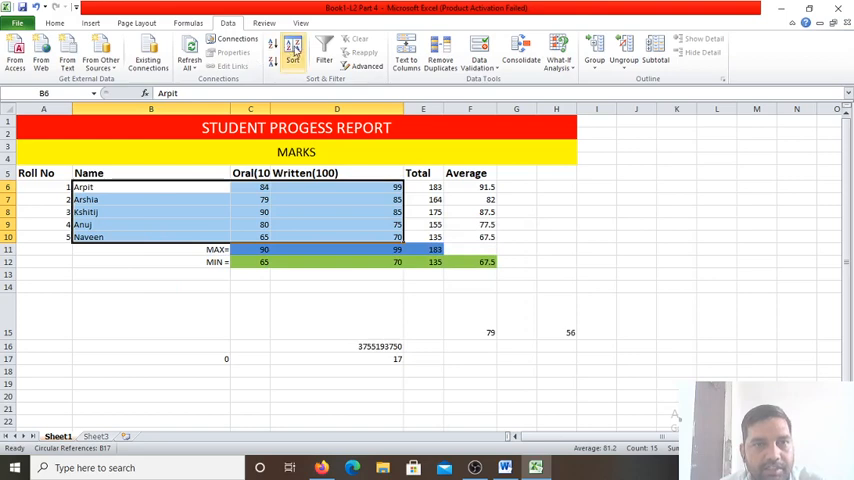
click(292, 52)
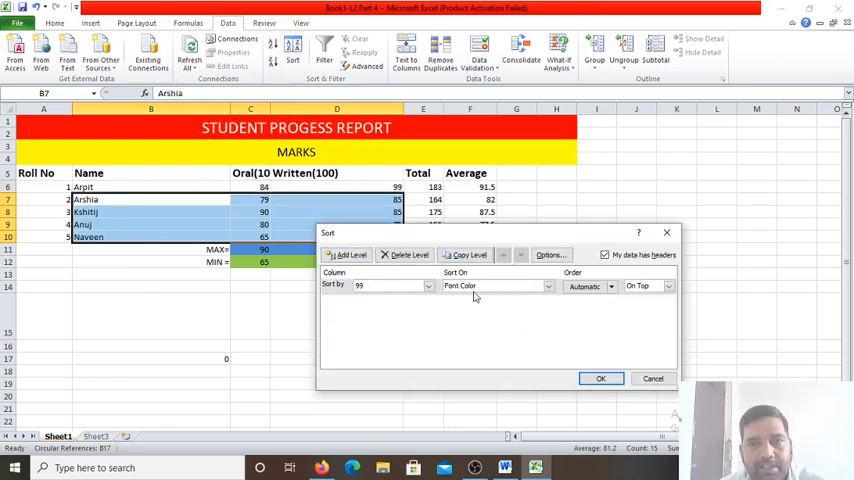
click(428, 286)
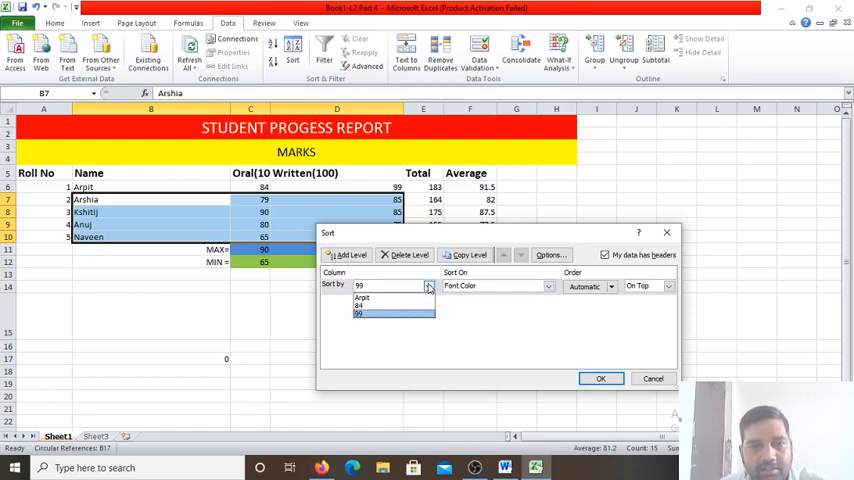
mouse_move(98, 269)
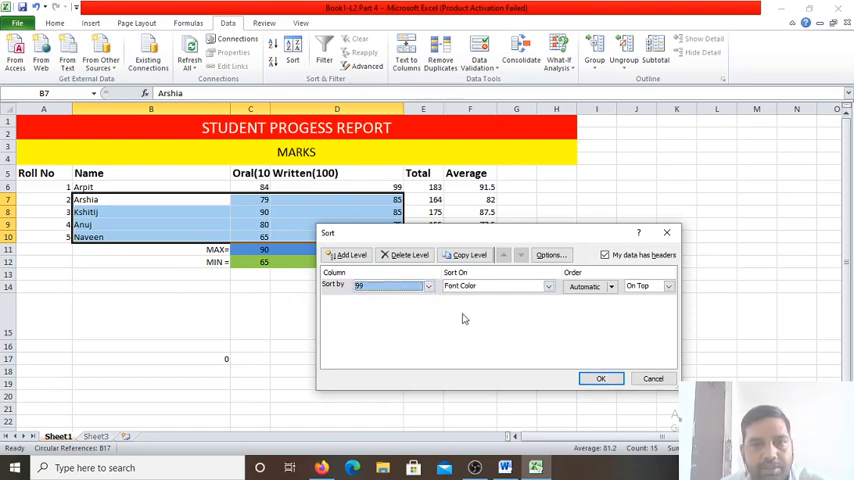
click(600, 378)
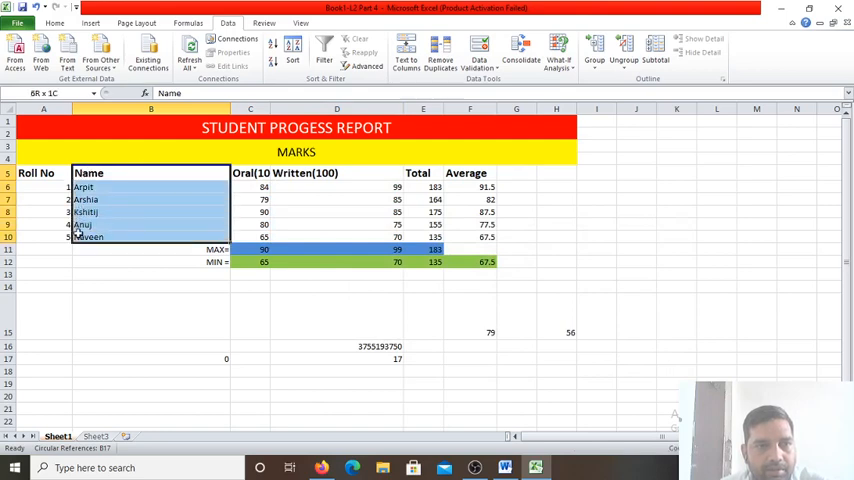
Select the student names and marks and sort Written(100) Largest to Smallest.
click(364, 232)
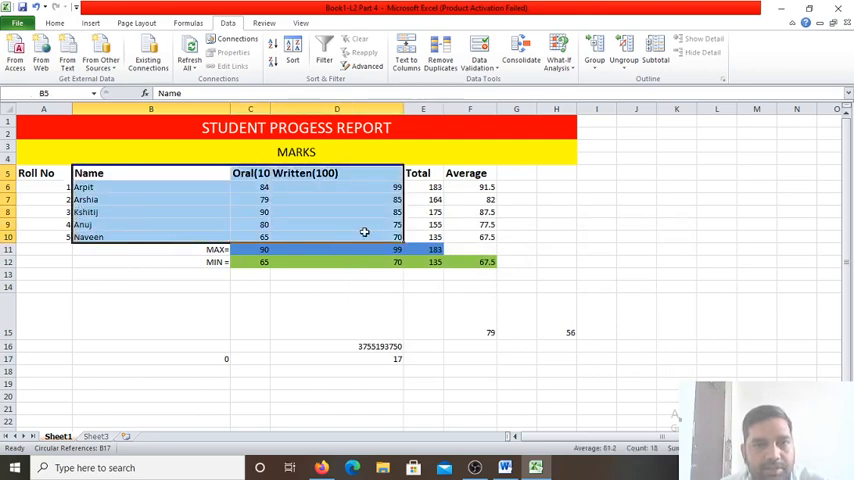
click(292, 50)
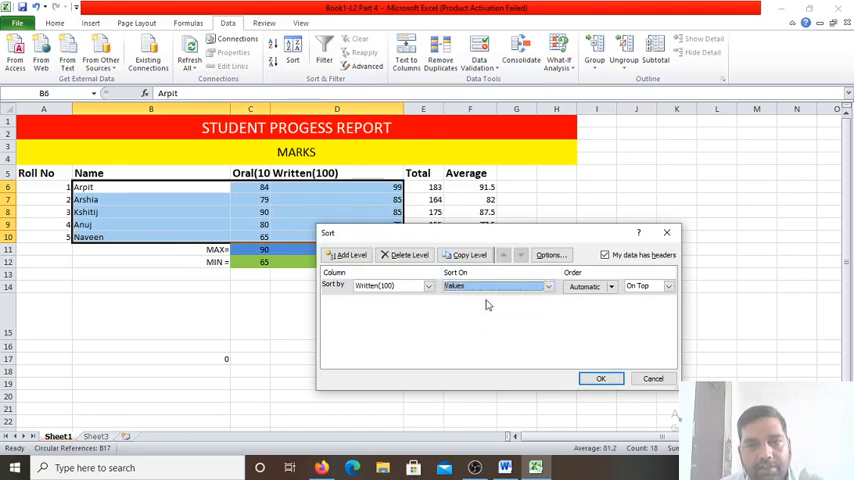
click(668, 286)
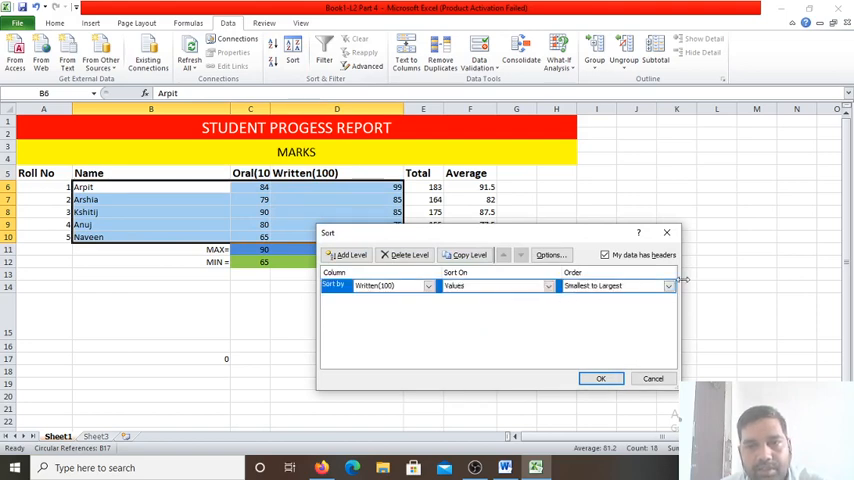
click(668, 286)
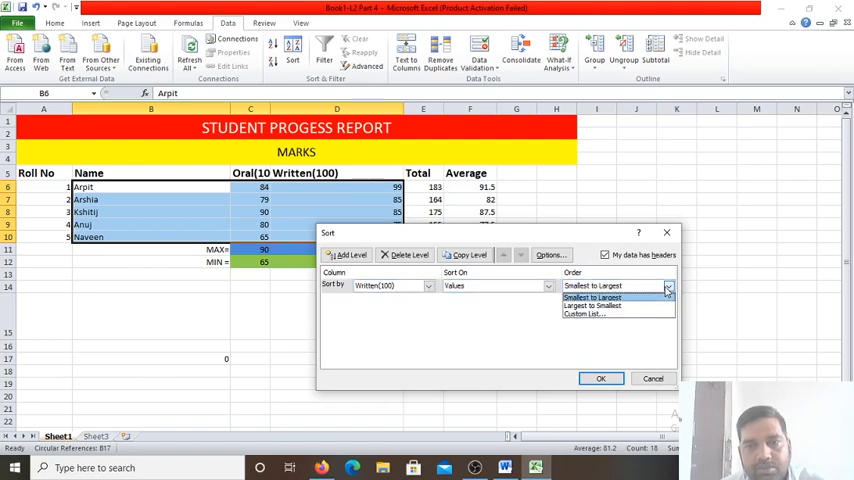
click(592, 305)
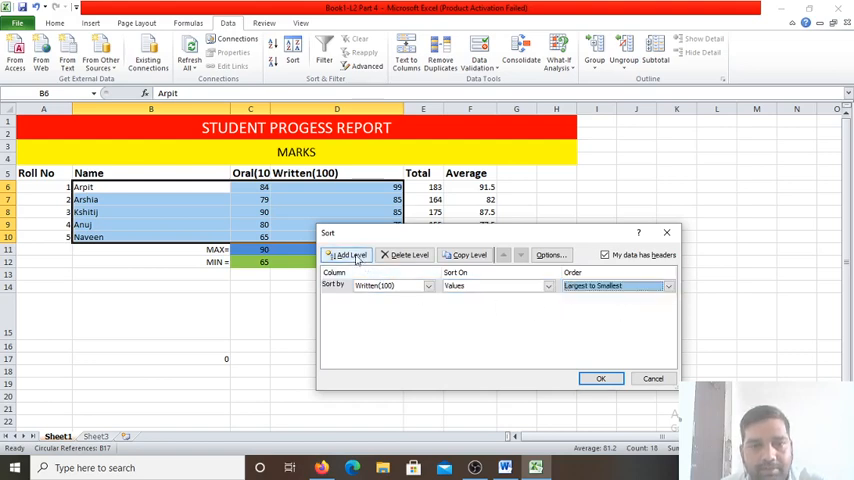
Add a second sort level by Name on cell values and apply the sort.
click(347, 254)
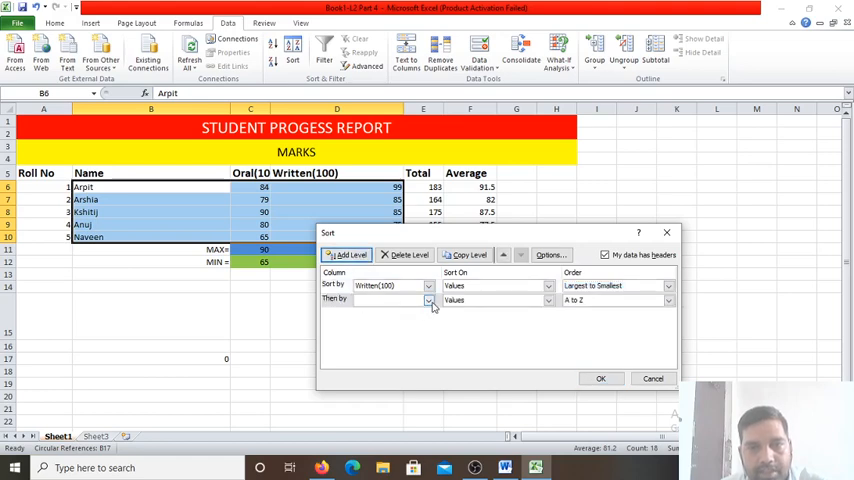
click(429, 301)
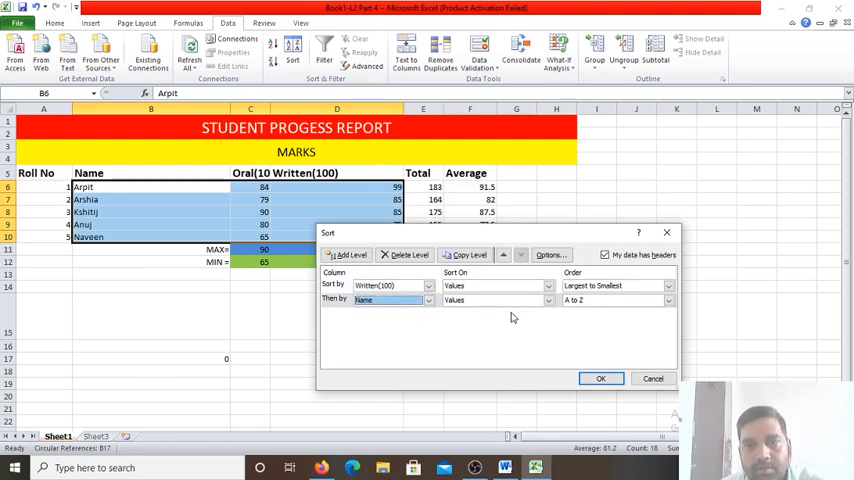
click(548, 300)
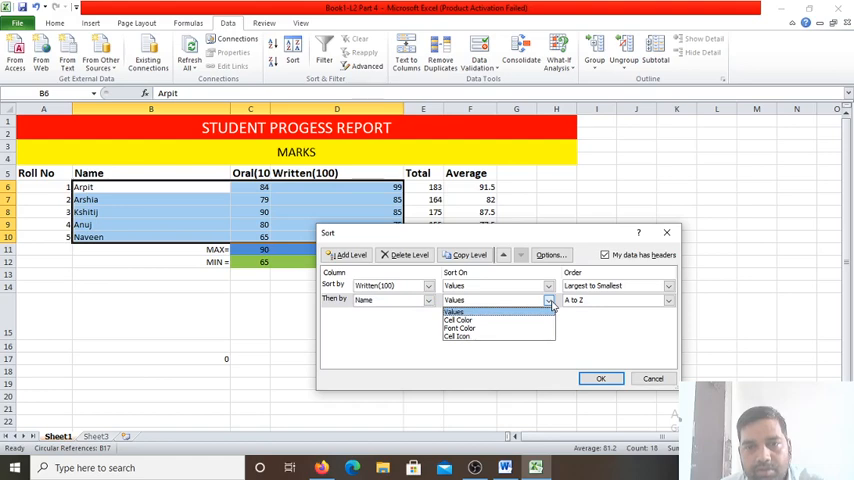
click(454, 311)
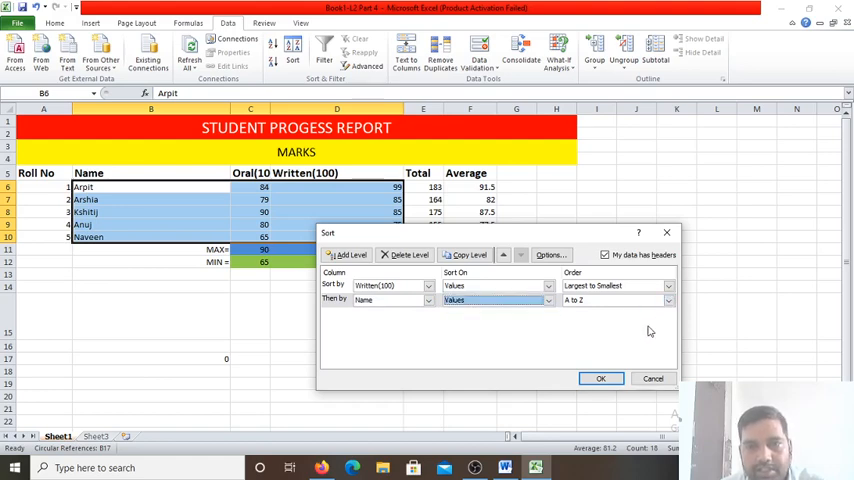
click(600, 378)
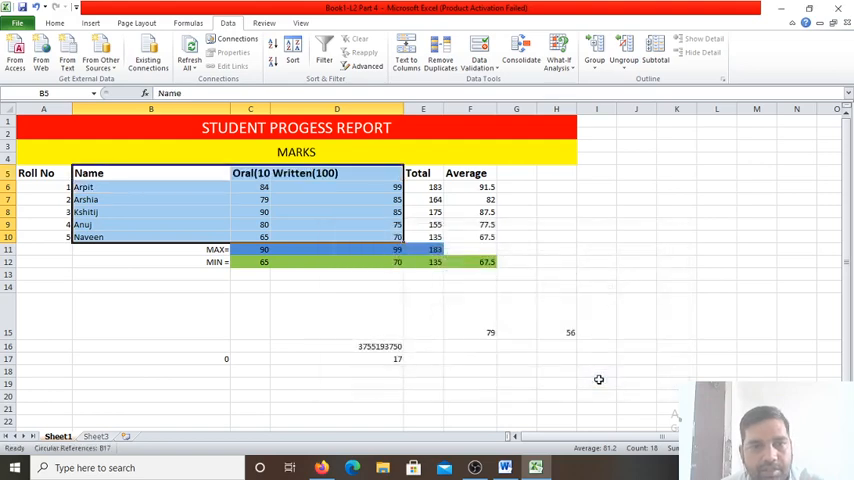
mouse_move(588, 369)
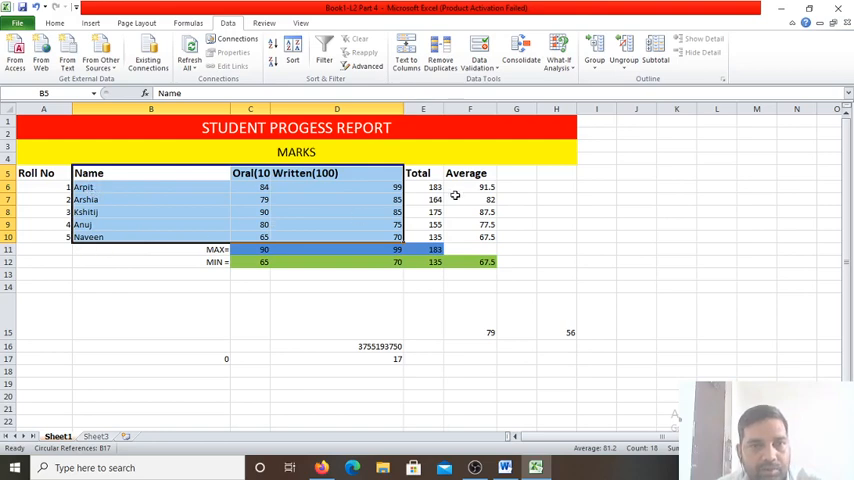
mouse_move(358, 217)
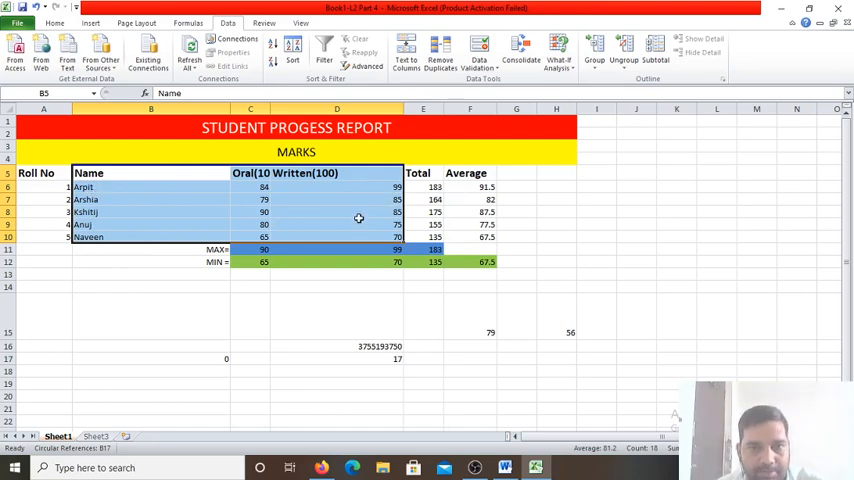
mouse_move(379, 191)
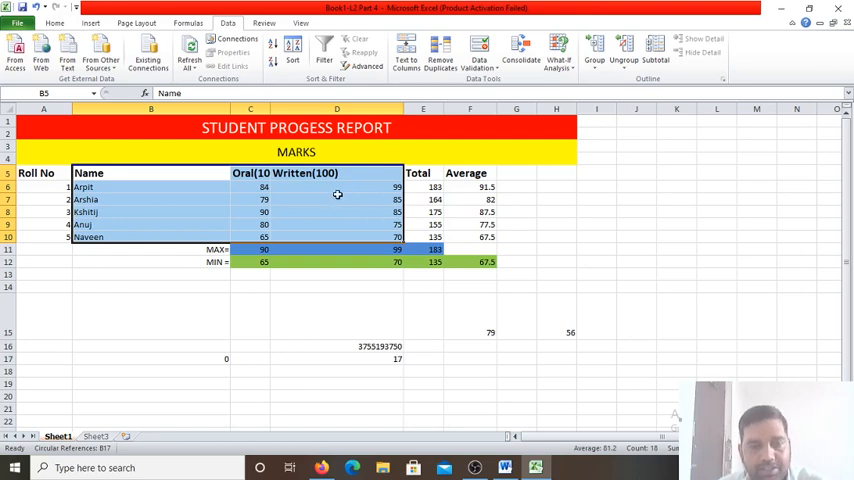
mouse_move(343, 195)
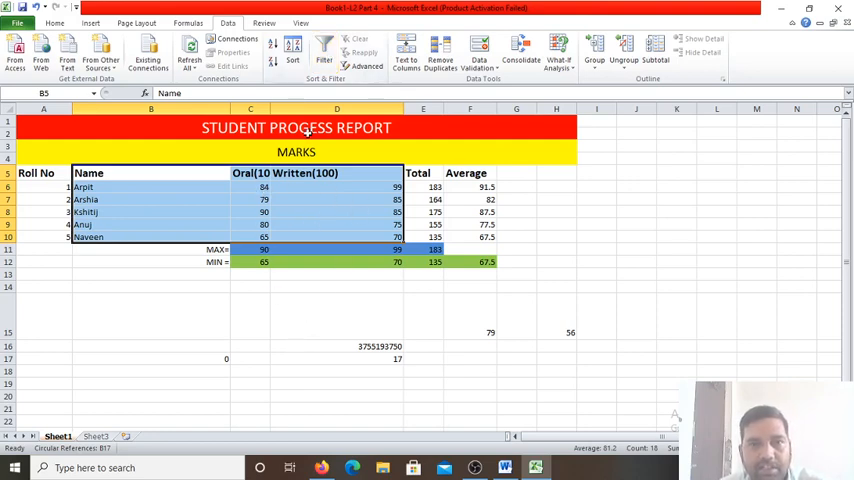
Enable Data > Filter and filter Name to Anuj, Arpit, Arshia and Kshitij.
click(324, 50)
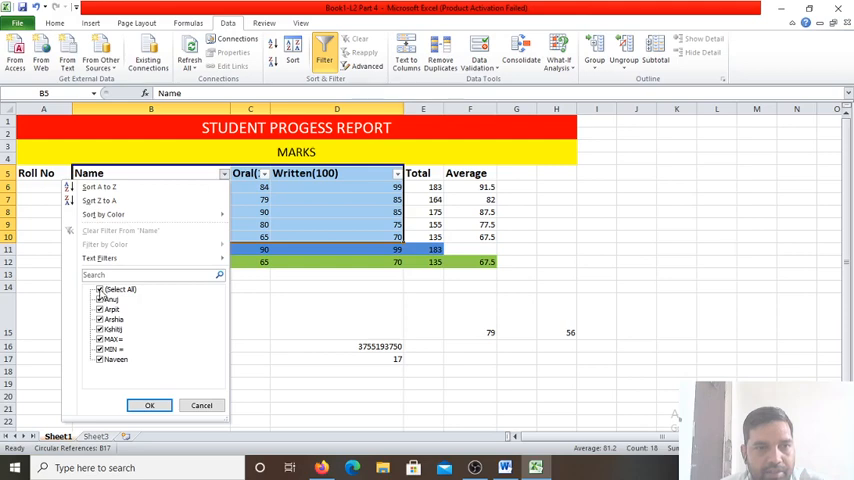
click(100, 289)
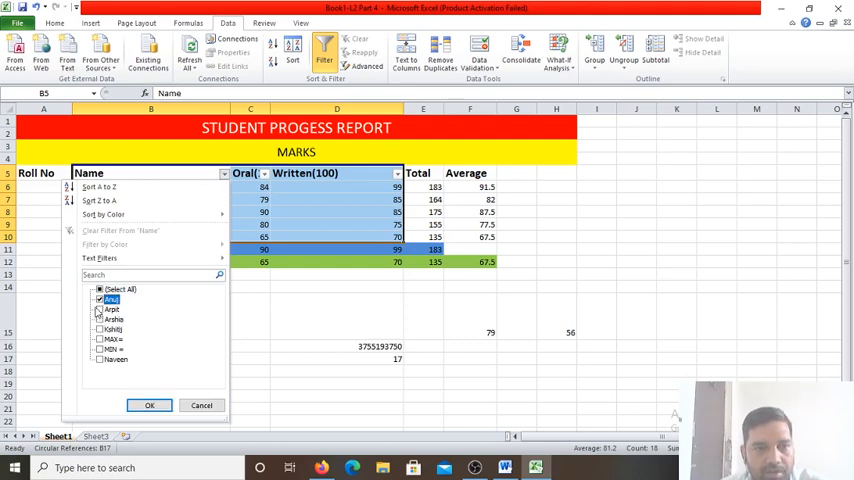
click(100, 318)
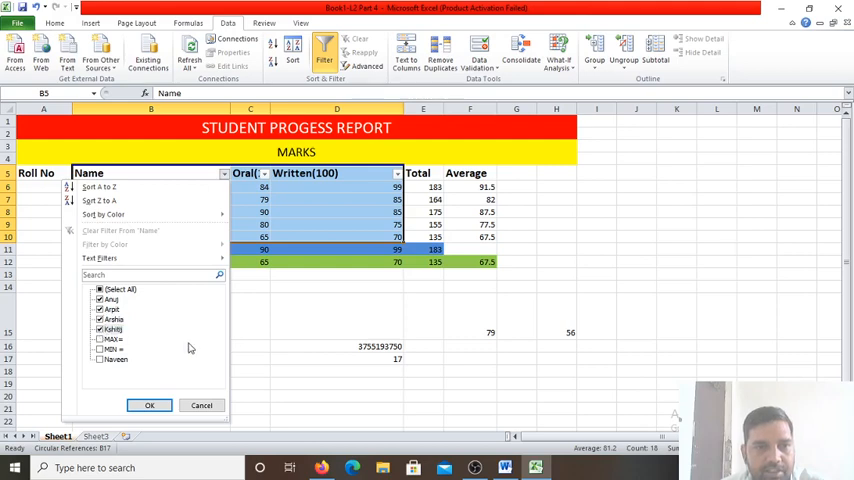
click(149, 405)
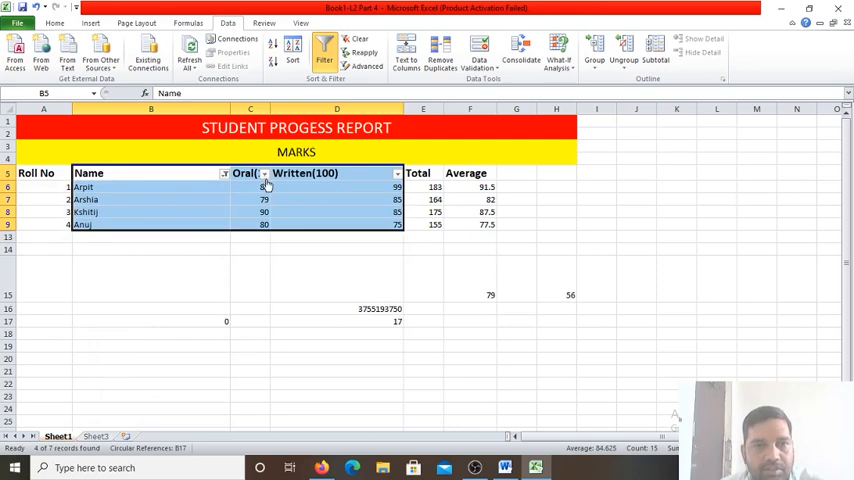
Check the Oral filter list without changes, then open the Written(100) filter list.
click(263, 173)
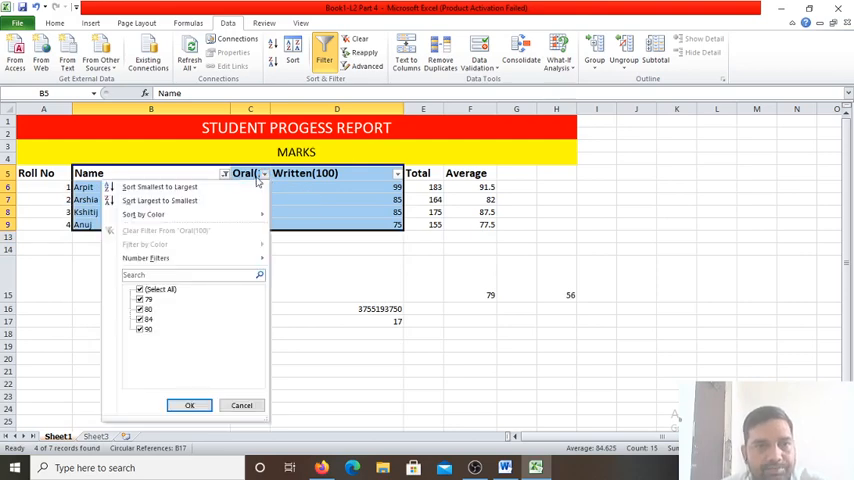
mouse_move(183, 216)
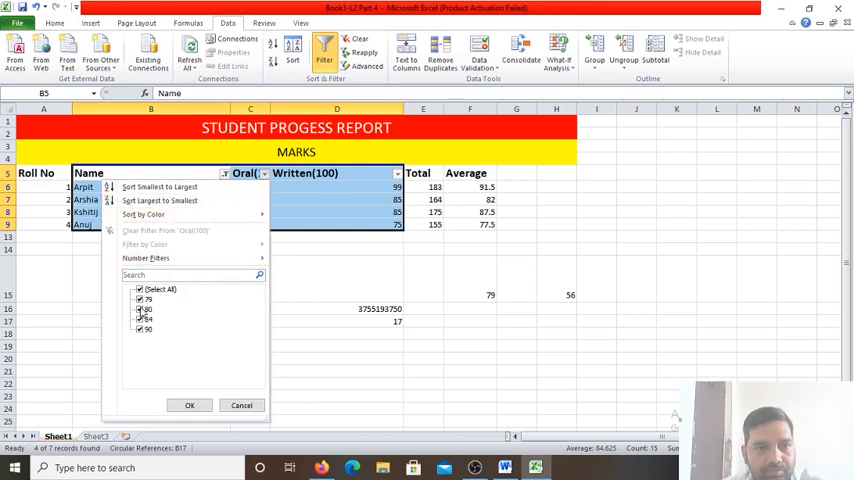
click(189, 405)
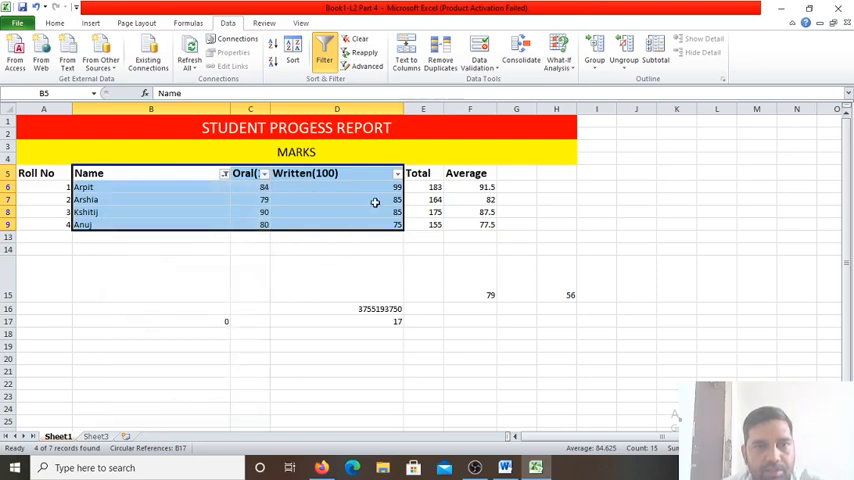
click(397, 173)
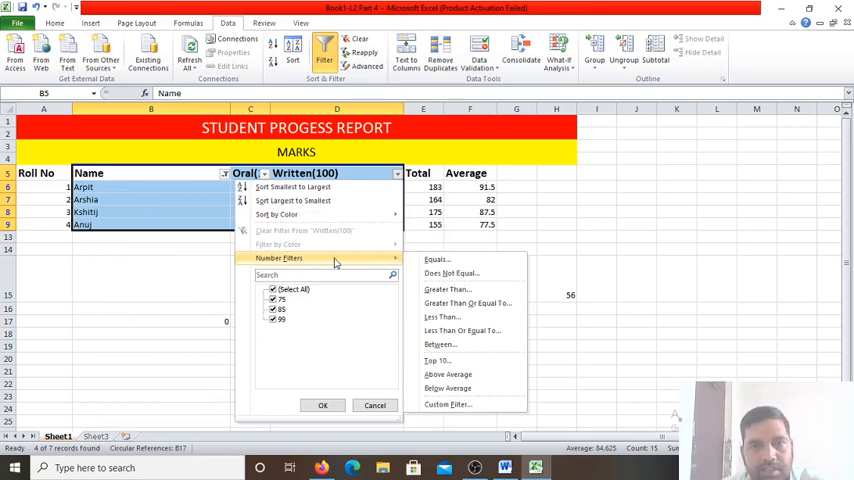
mouse_move(398, 267)
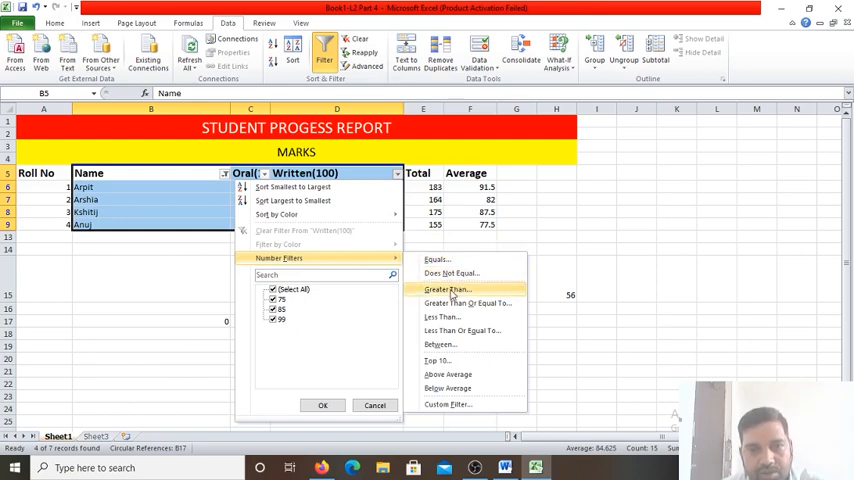
Filter Written(100) to values greater than 90, leaving only Arpit's 99 row.
click(448, 290)
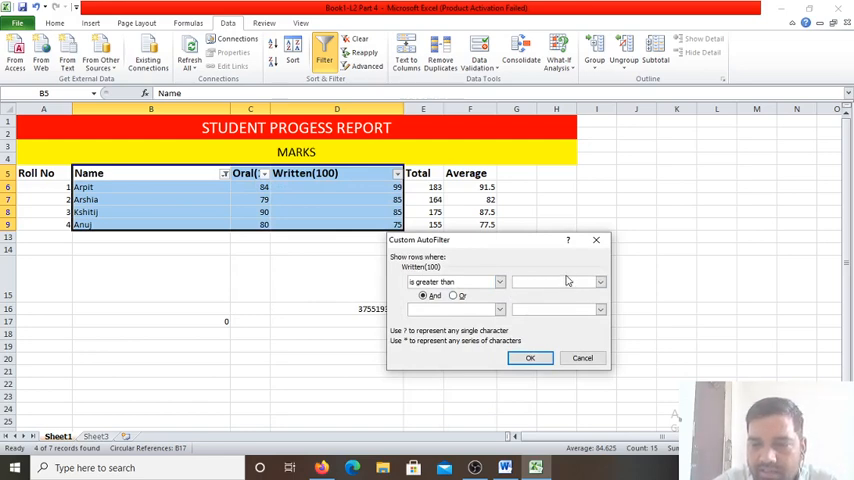
text(90)
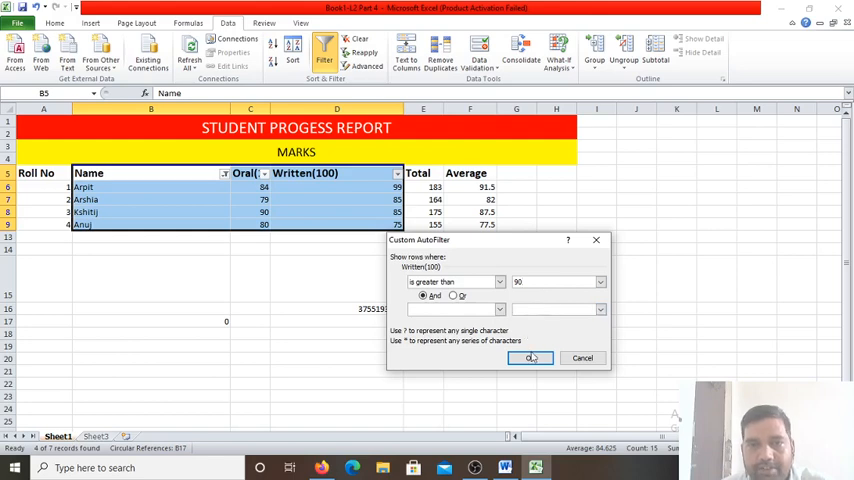
click(531, 358)
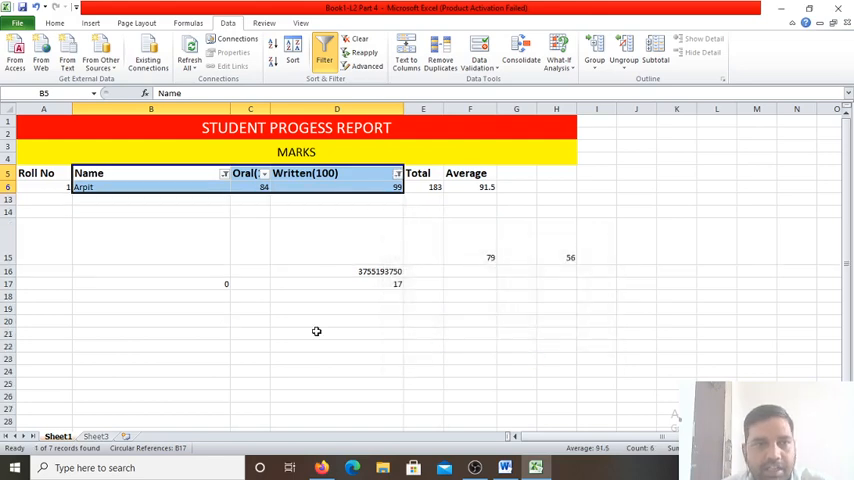
mouse_move(356, 227)
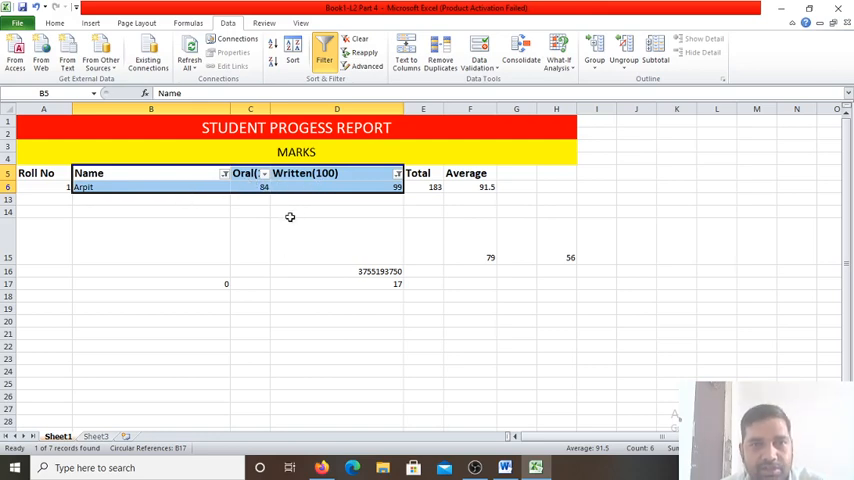
mouse_move(305, 222)
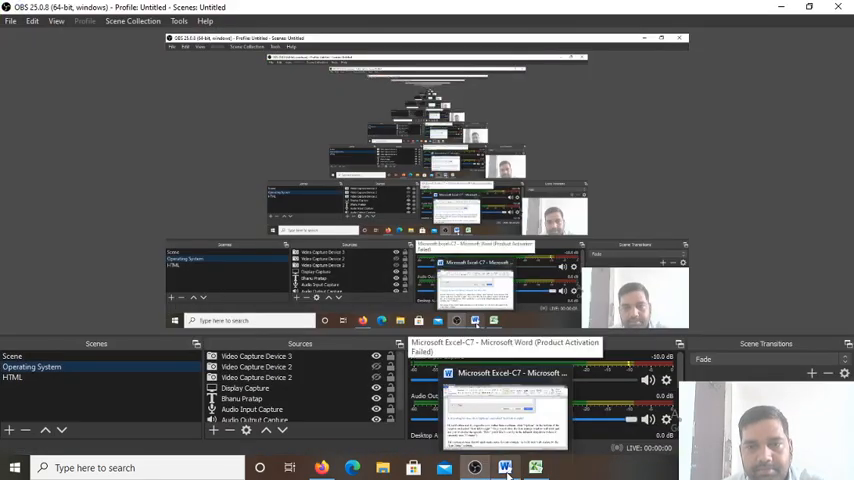
Bring the Word sorting tutorial to the front at the left-to-right sorting step.
click(505, 467)
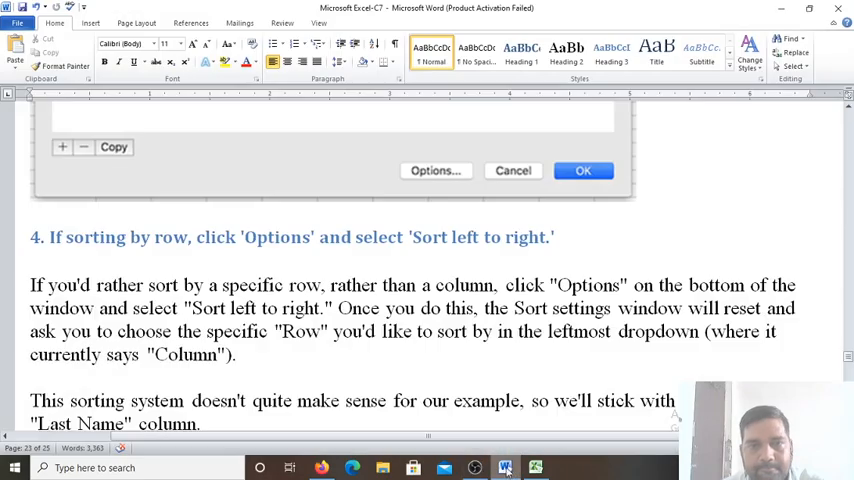